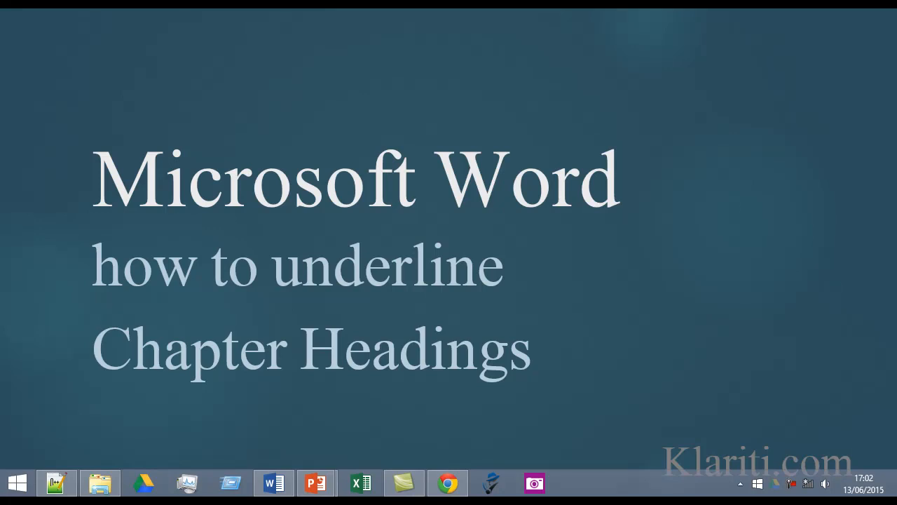
Bring up the business-rules document in Word with the Styles pane listing Heading 1
click(274, 484)
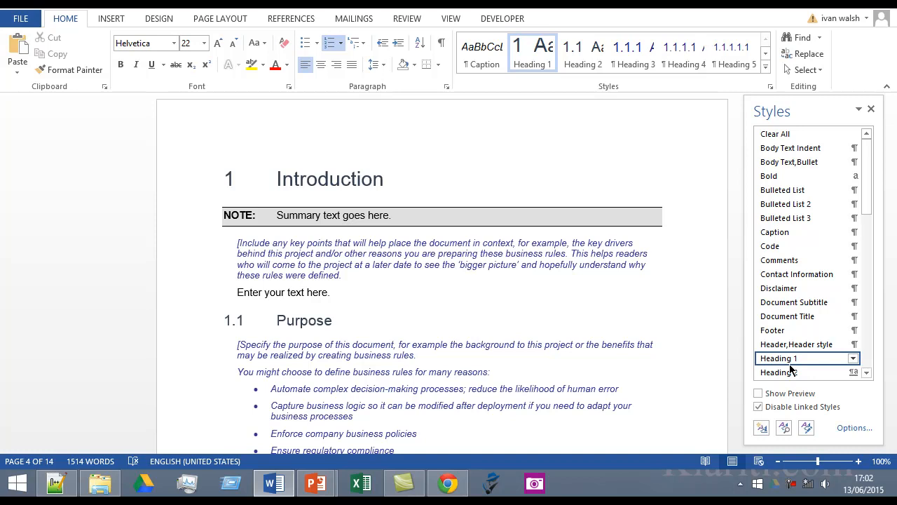
Open Modify Style for Heading 1 and reach its Format > Border settings
click(853, 359)
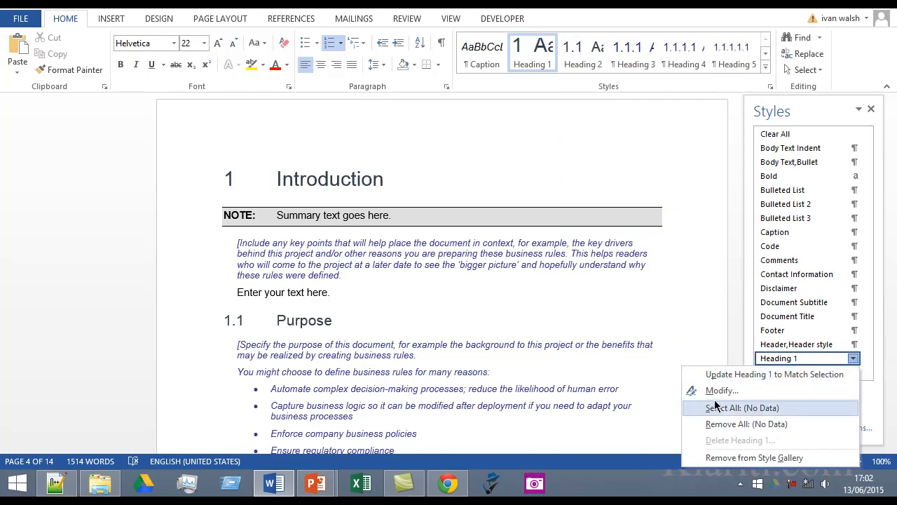
click(721, 390)
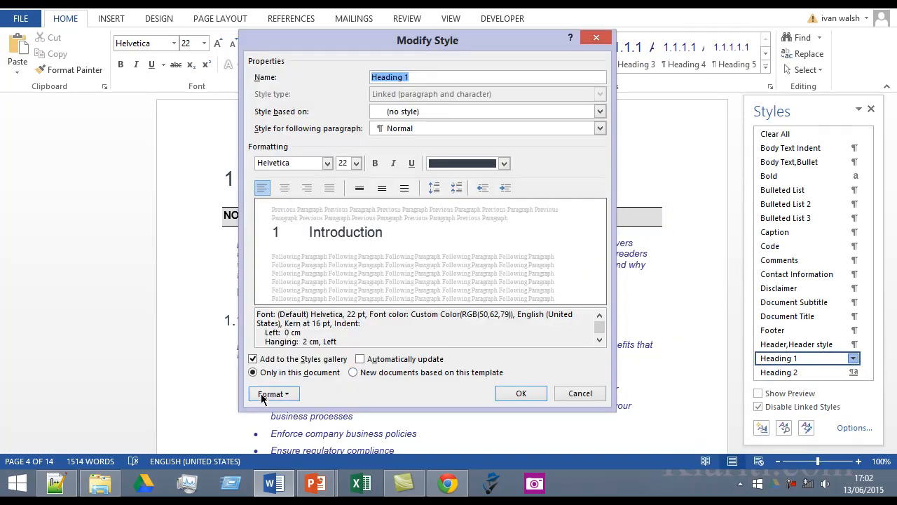
click(273, 393)
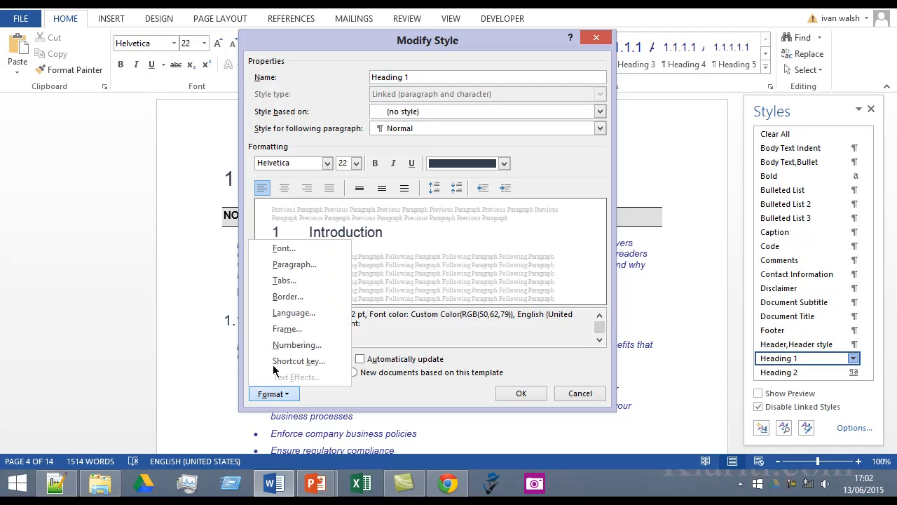
click(288, 296)
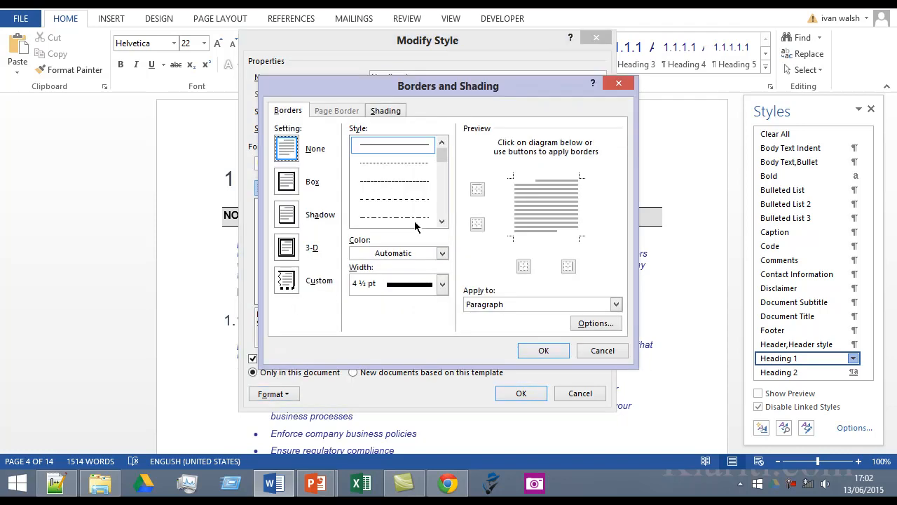
Set a solid dark orange 3 pt border with only the bottom edge kept in Preview
click(286, 181)
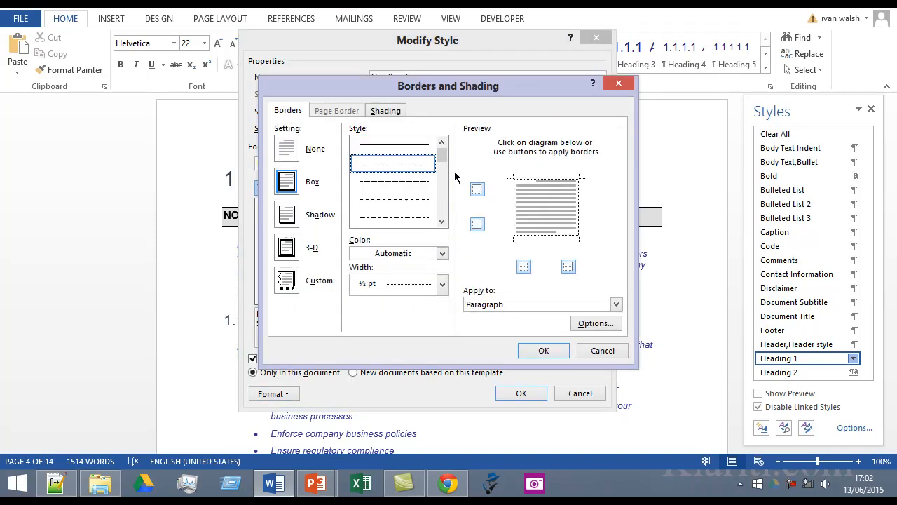
scroll(down, 3)
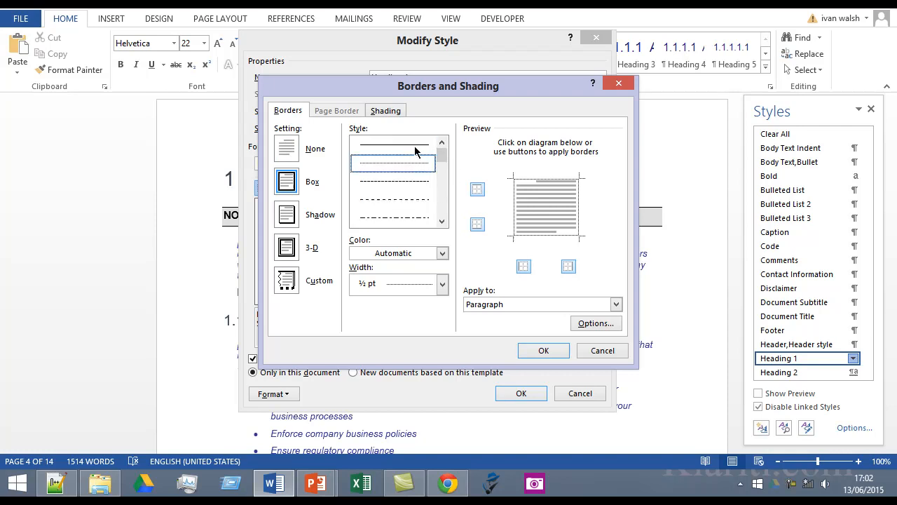
click(442, 253)
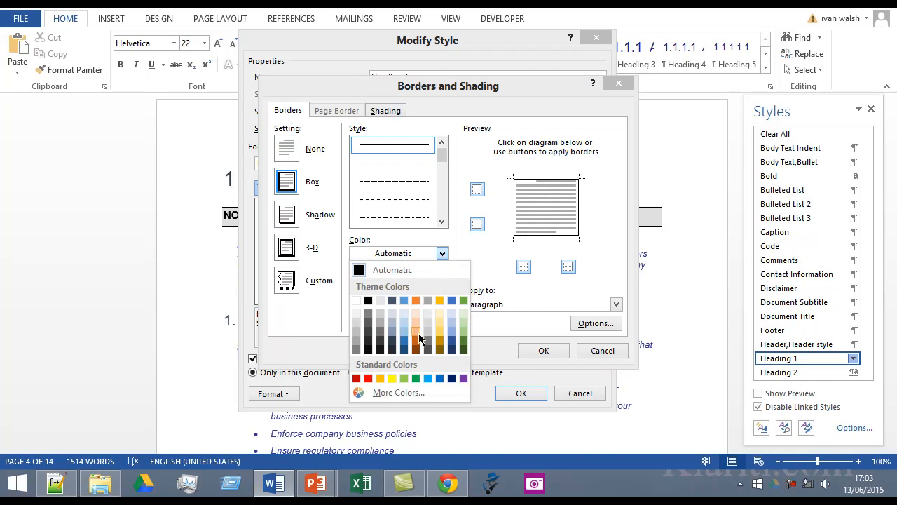
mouse_move(416, 344)
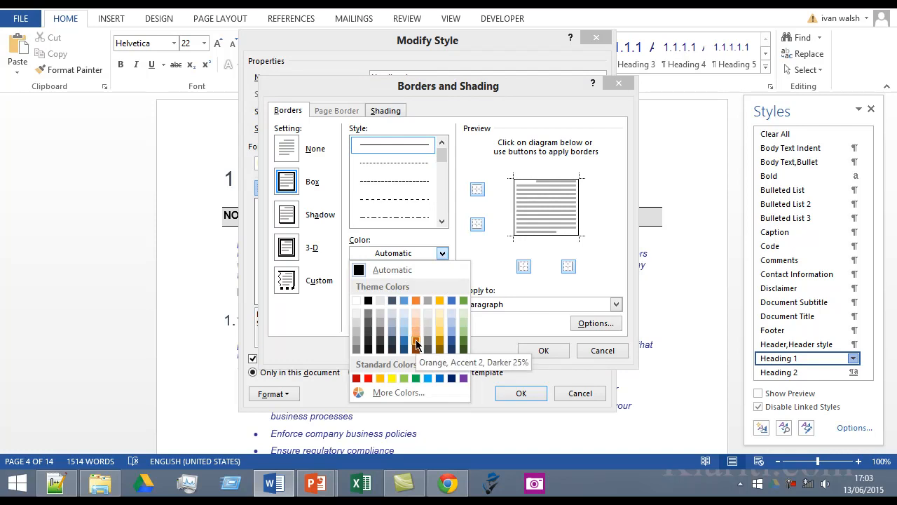
click(416, 344)
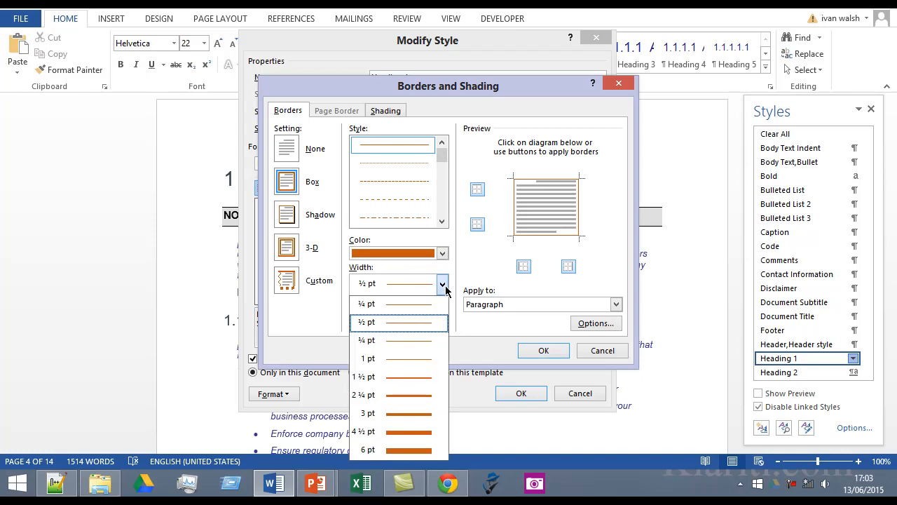
mouse_move(420, 413)
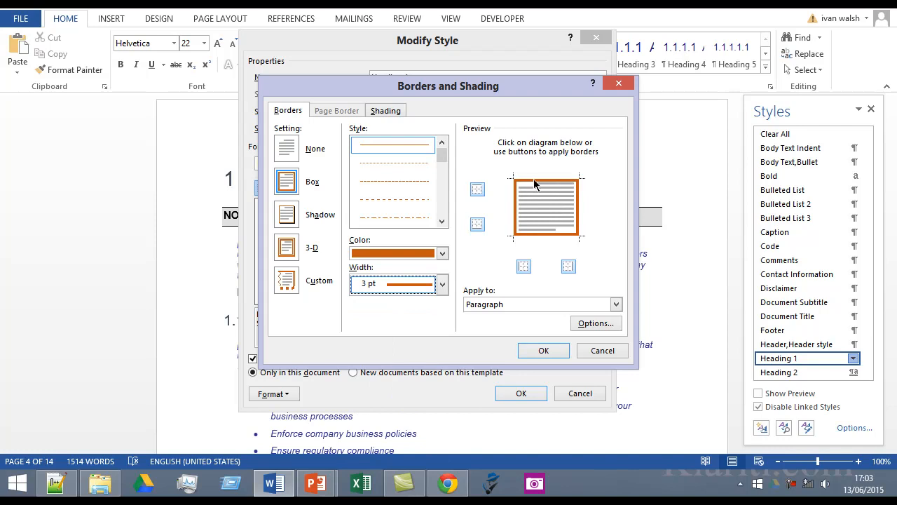
click(286, 148)
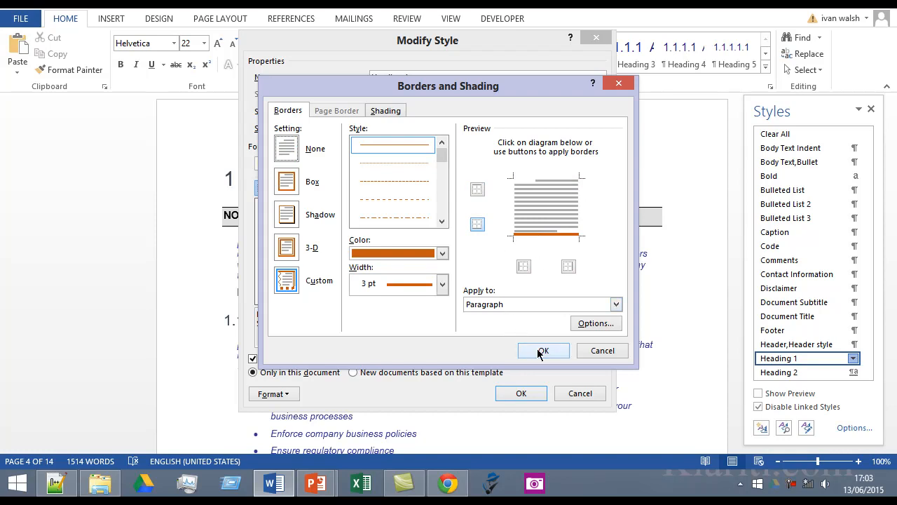
Replace the orange bottom border with a ¼ pt dark line in the reopened Border settings
click(543, 350)
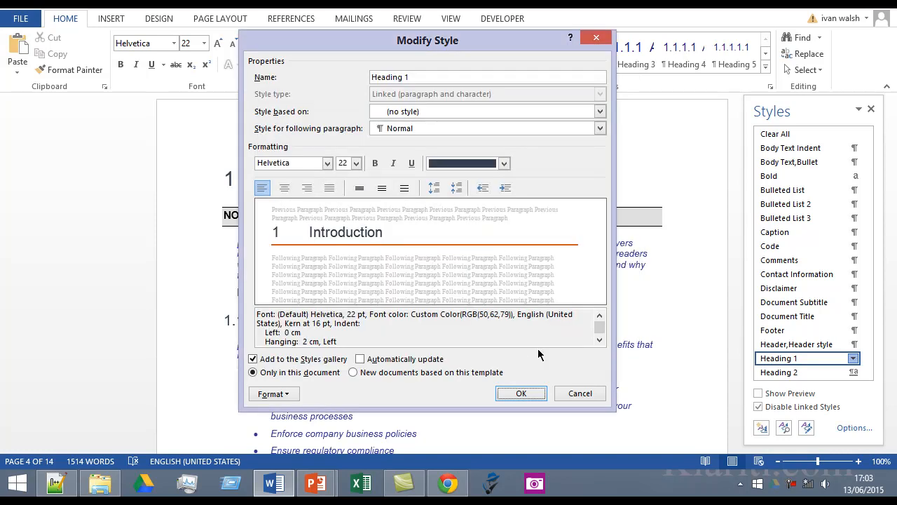
click(273, 394)
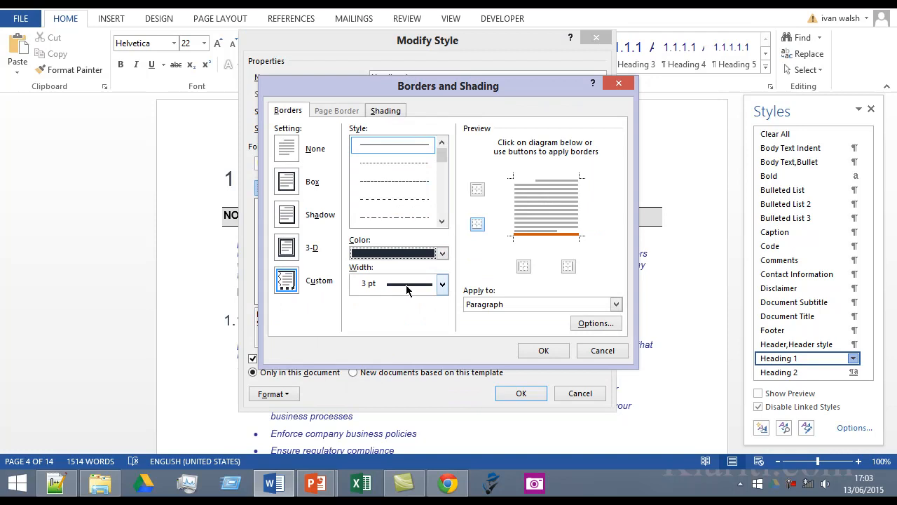
click(441, 283)
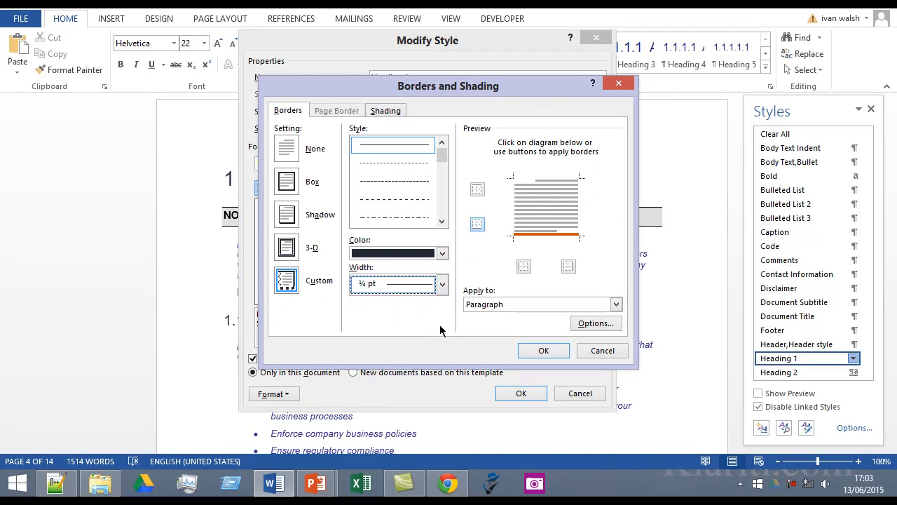
click(546, 233)
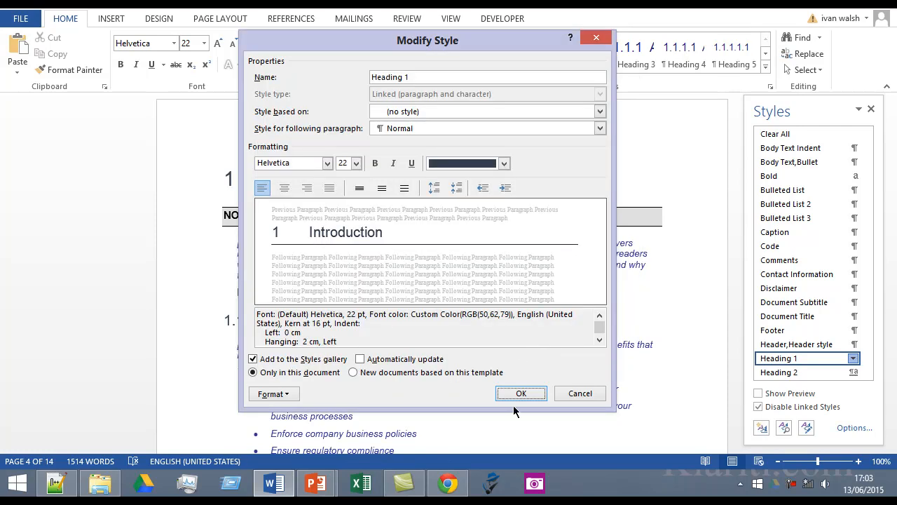
Save the Heading 1 style change and check the Purpose subheading stays unaffected
click(521, 393)
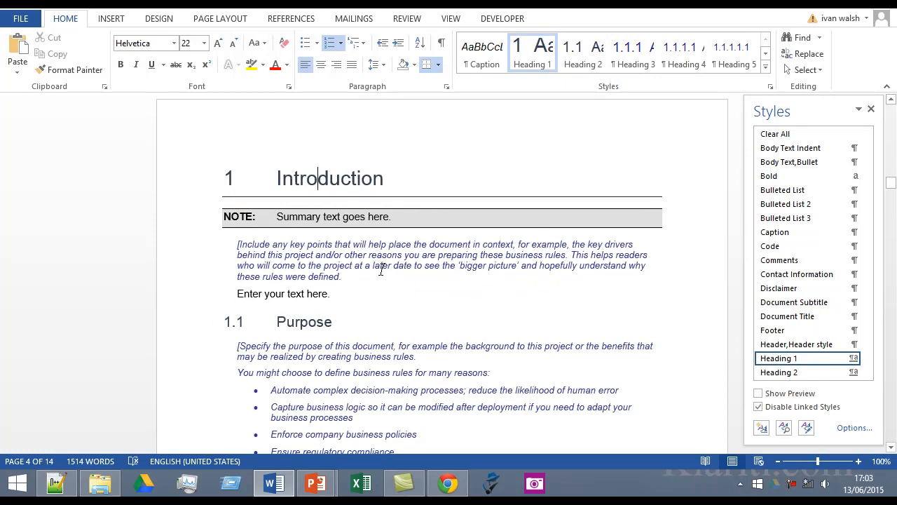
mouse_move(311, 312)
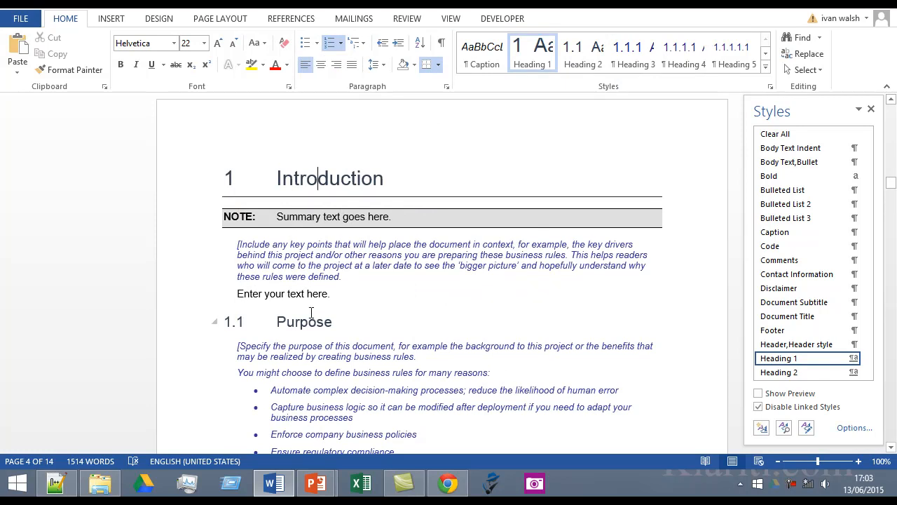
click(304, 321)
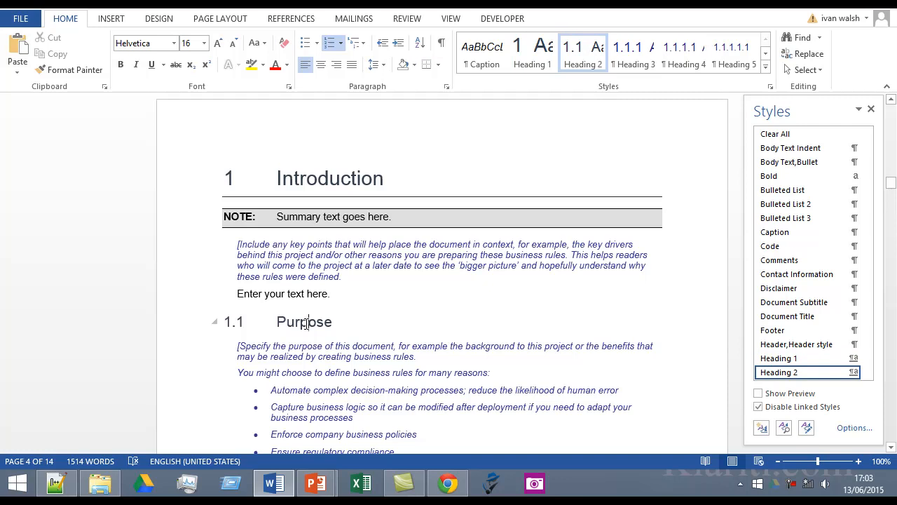